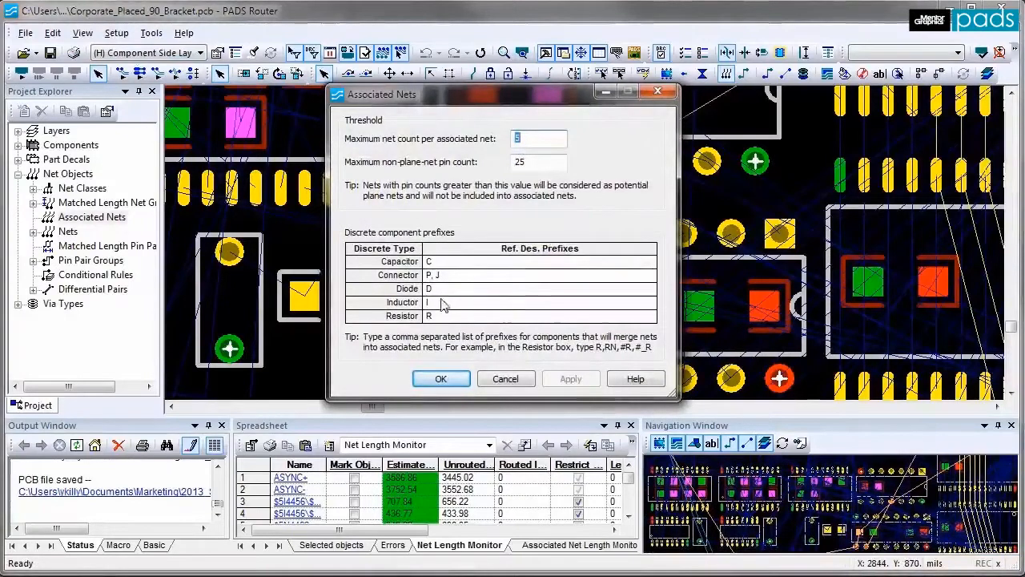
mouse_move(439, 266)
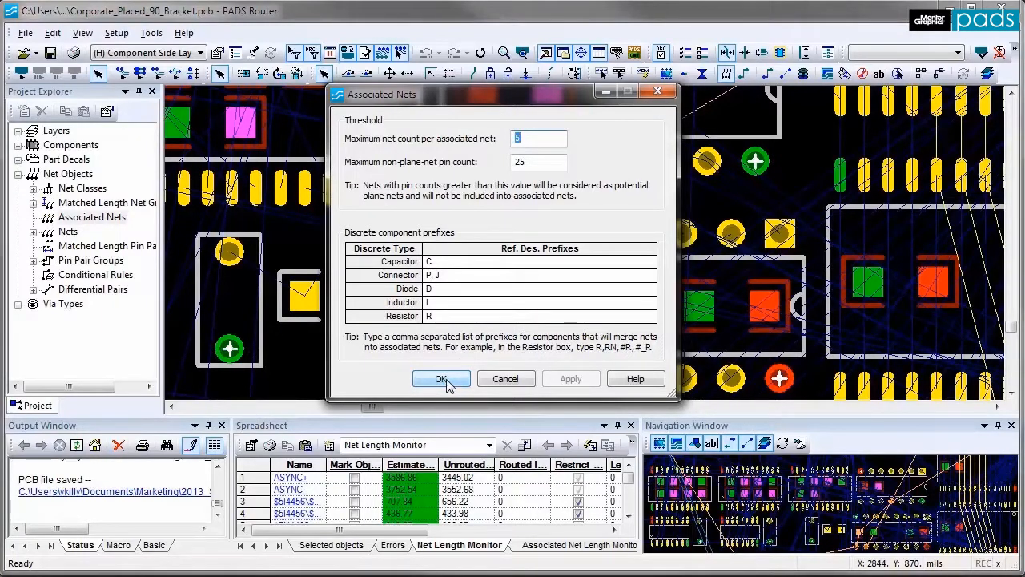
Confirm the Associated Nets settings to regenerate them, then select net $5I4743\$1N26 on the board.
left_click(441, 379)
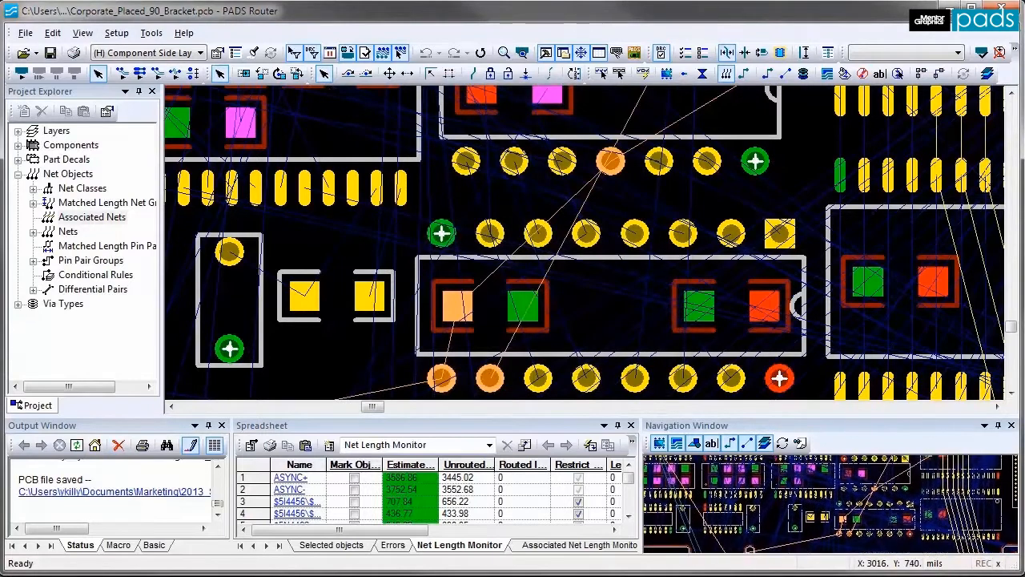
left_click(370, 296)
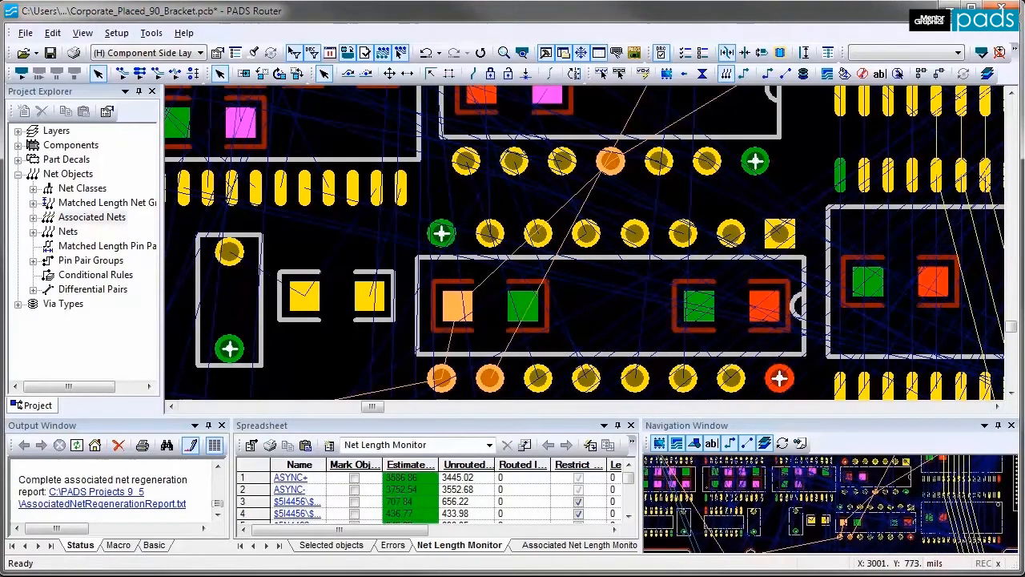
left_click(91, 216)
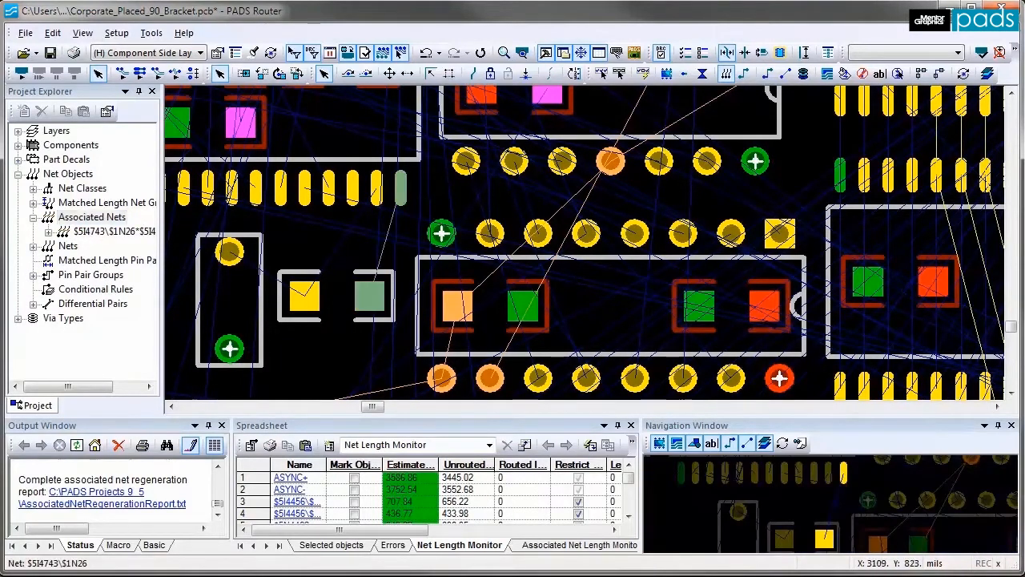
In net $5I4743\$1N26 properties, enable Restrict length with minimum 275 and maximum 300.
right_click(452, 304)
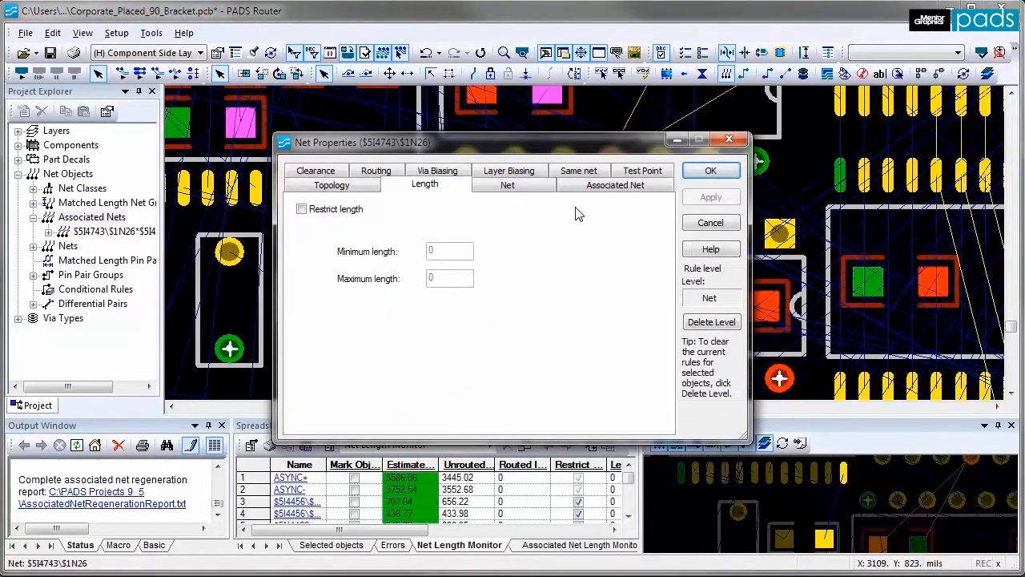
left_click(507, 184)
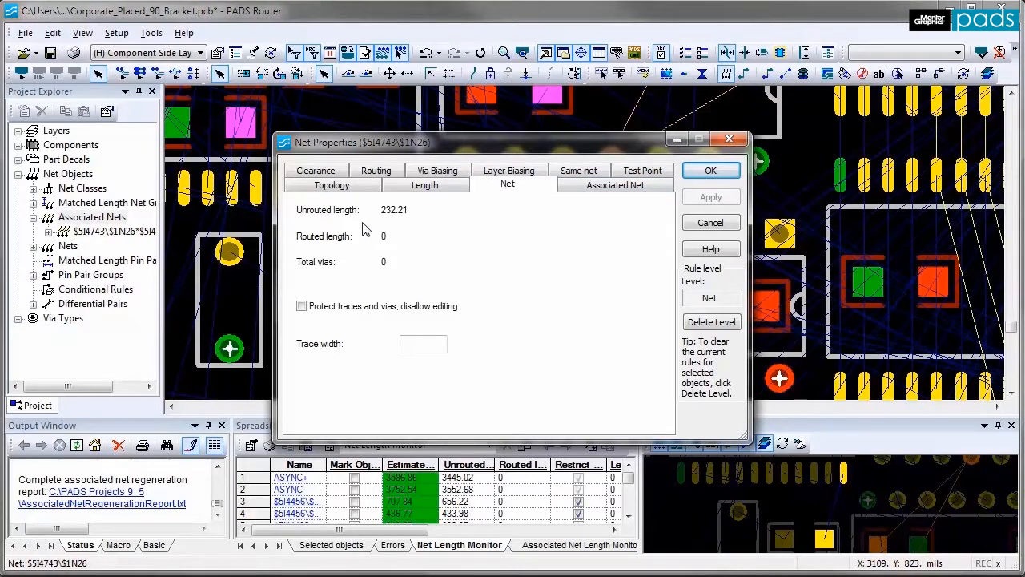
left_click(424, 184)
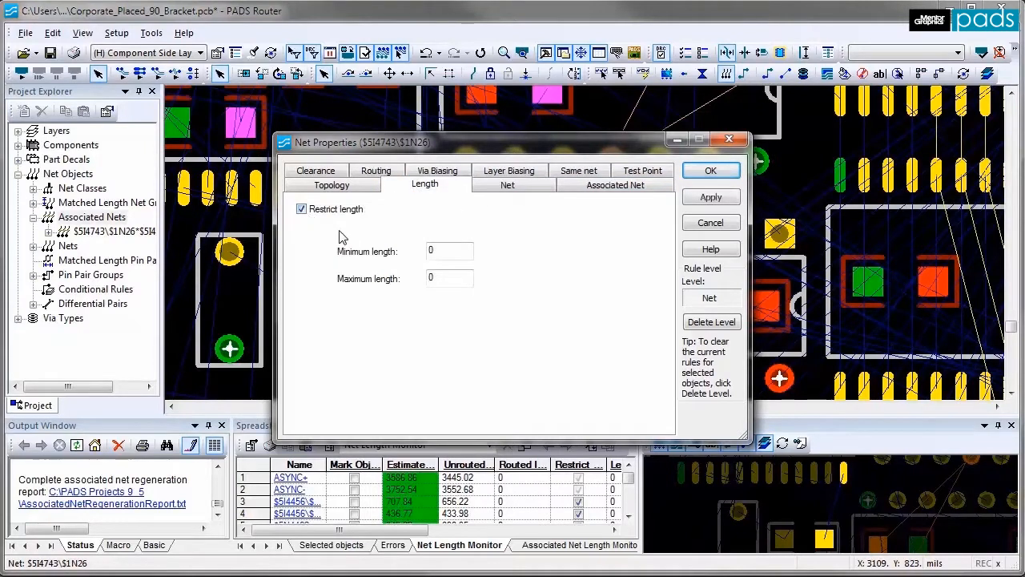
type("275")
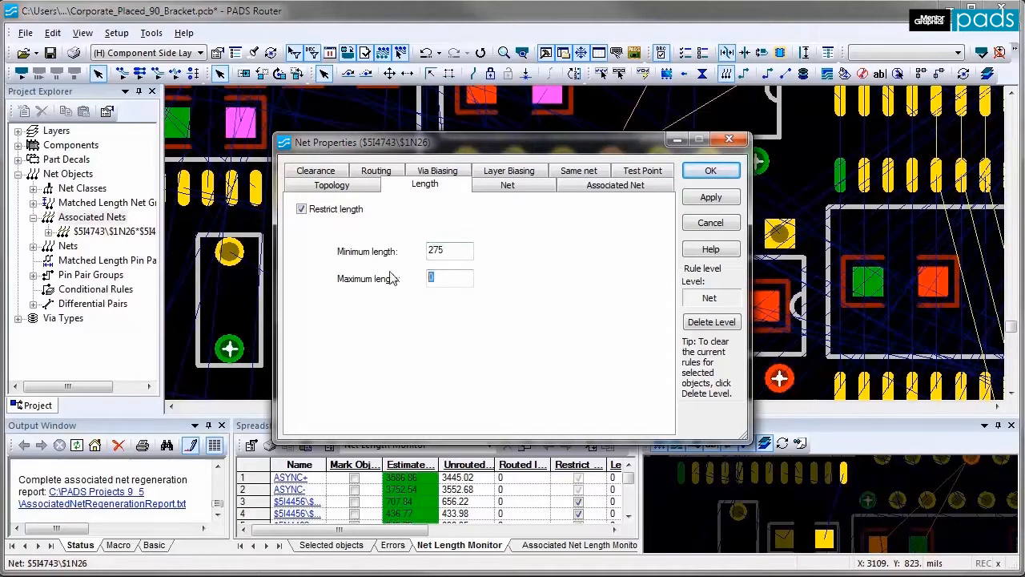
type("300")
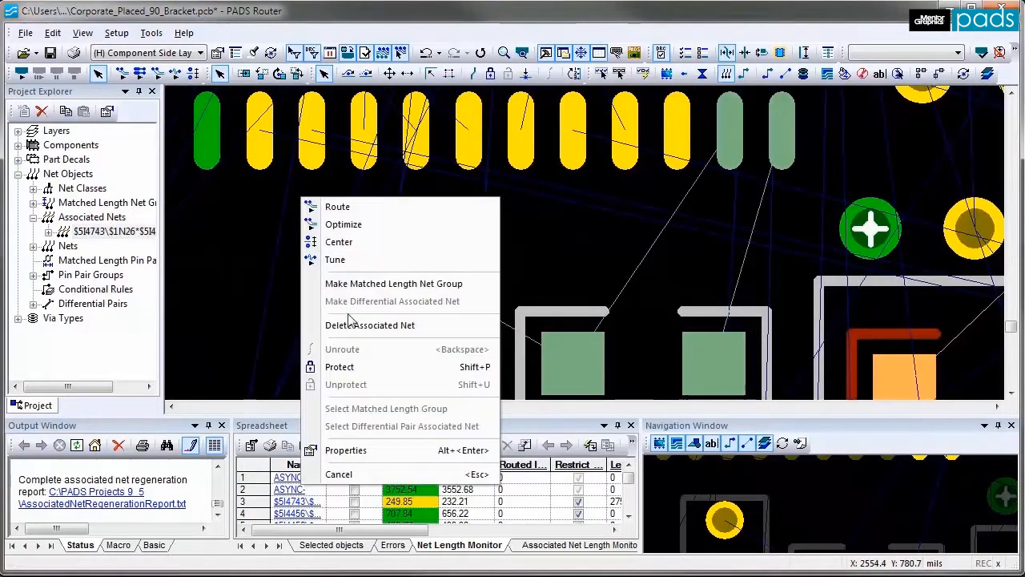
In the associated net's Length properties, set minimum 1150 and maximum 1200.
left_click(345, 450)
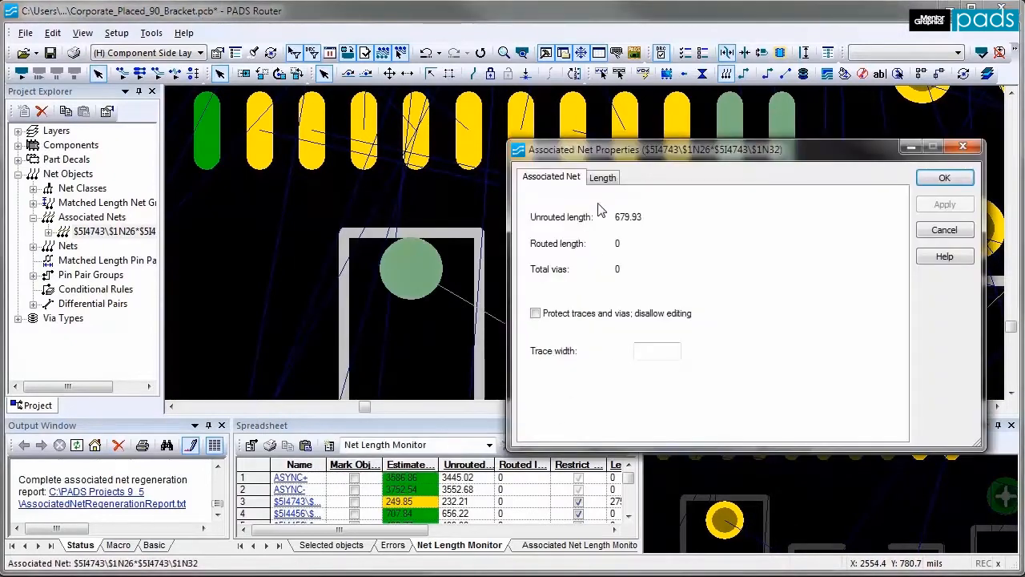
left_click(602, 177)
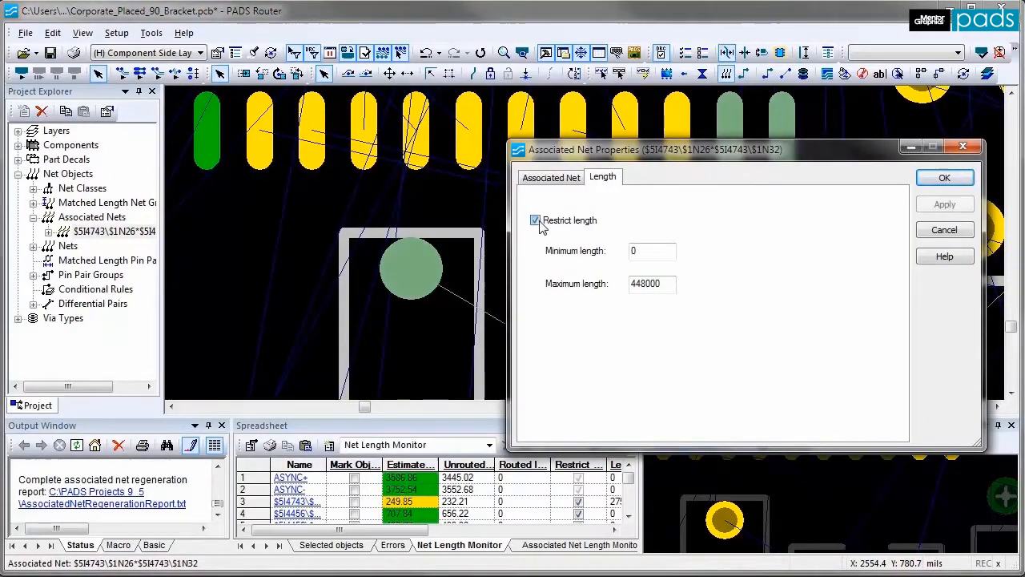
left_click(652, 250)
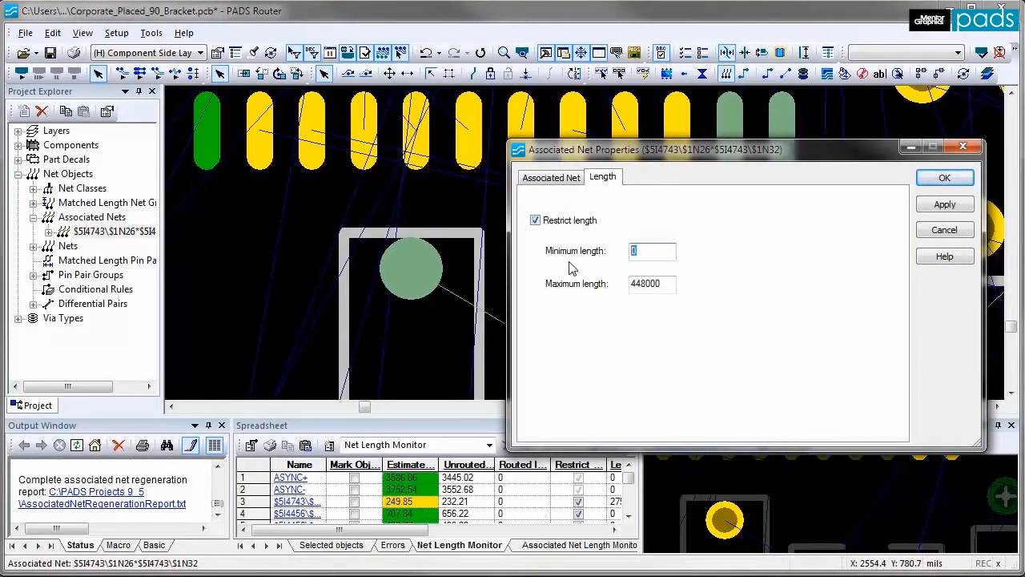
type("115")
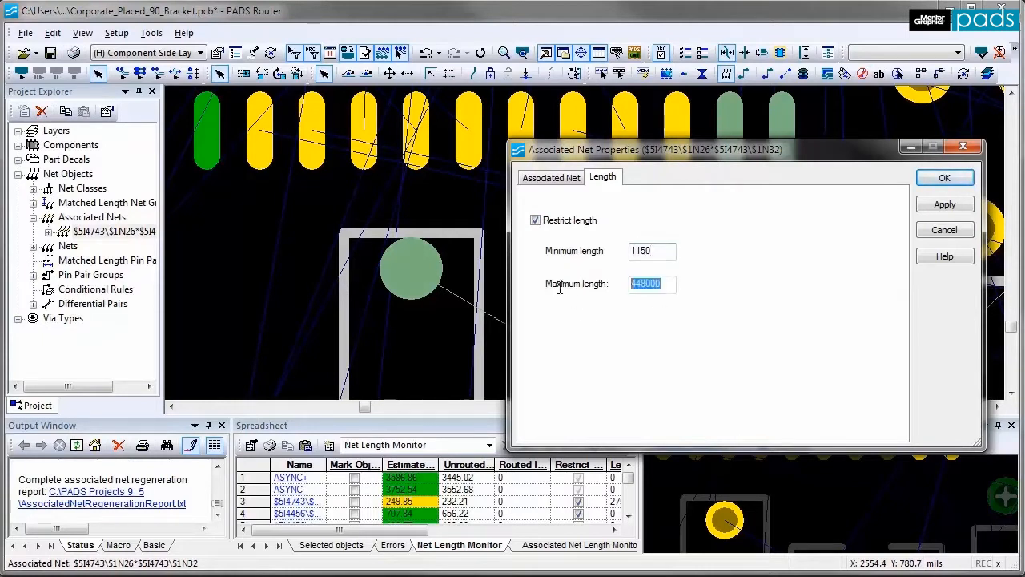
type("1200")
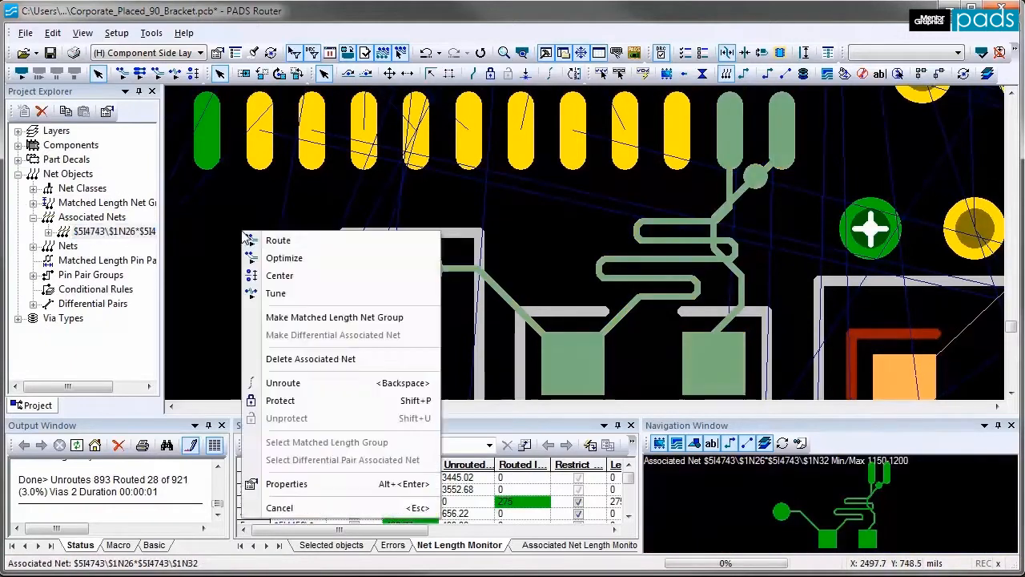
Review the associated net's properties: routed length 1150, no unrouted length, two vias.
left_click(286, 483)
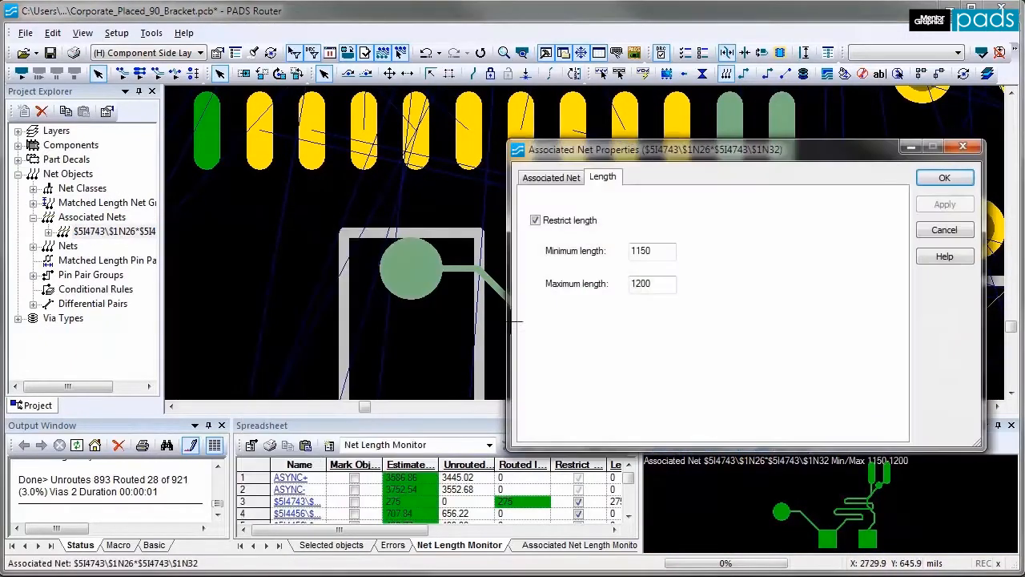
left_click(551, 176)
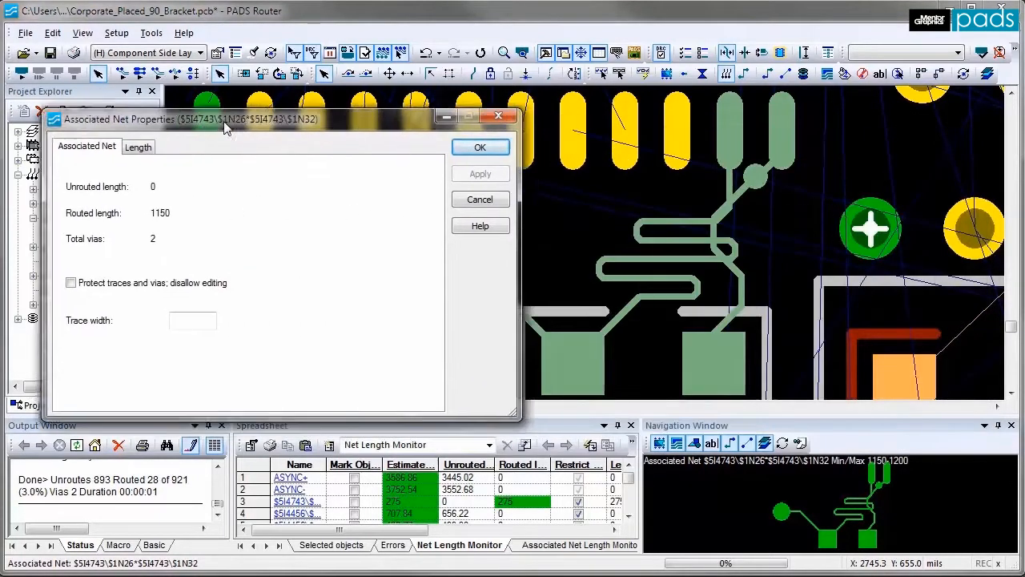
left_click_drag(228, 118, 224, 104)
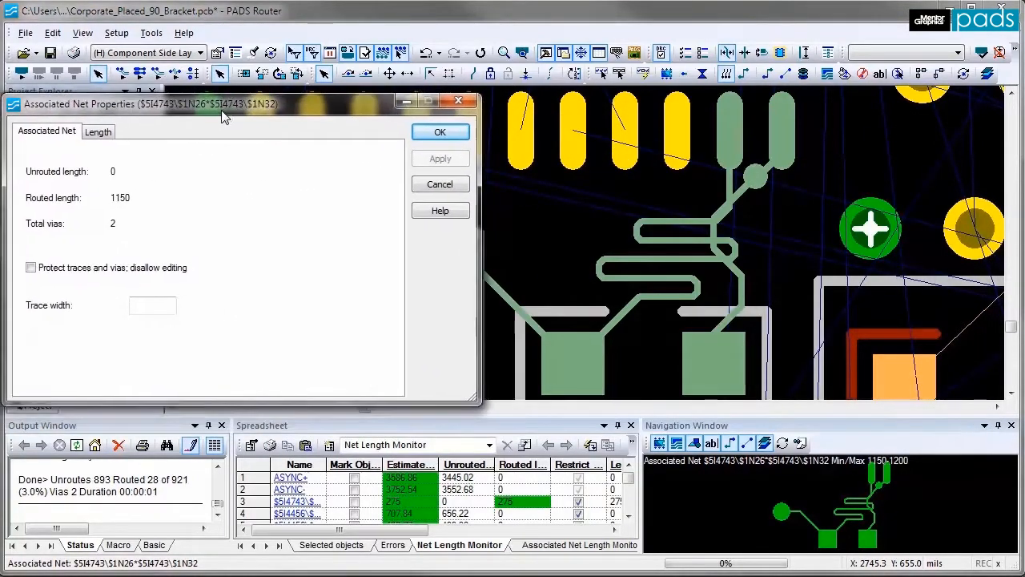